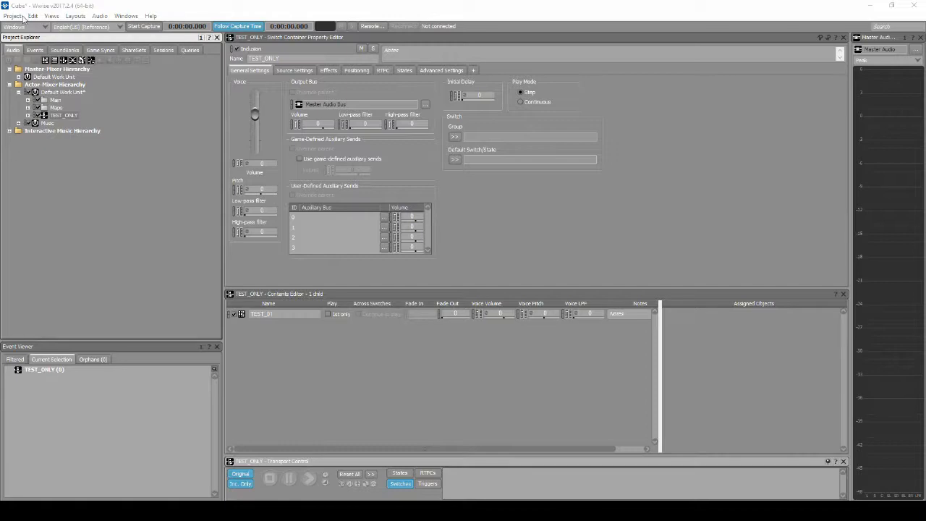
- Save the Cube project from the Project menu
click(12, 16)
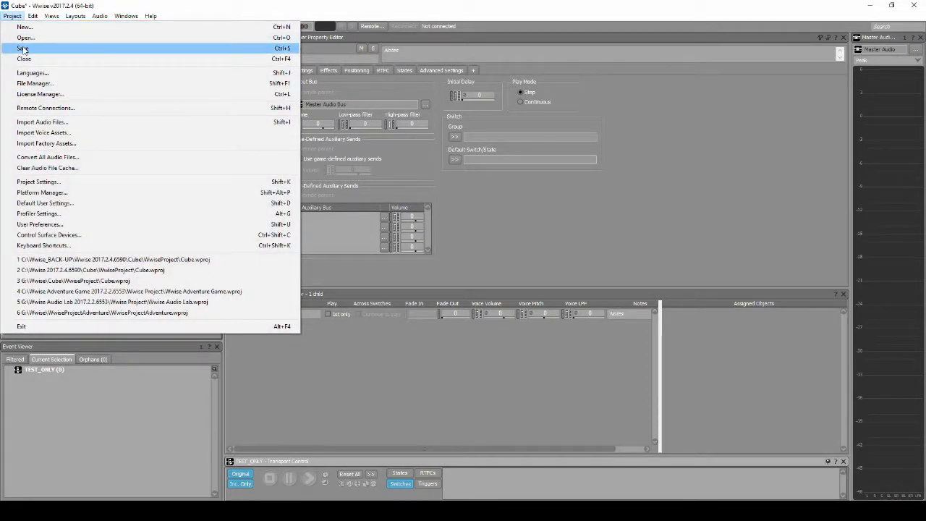
click(24, 48)
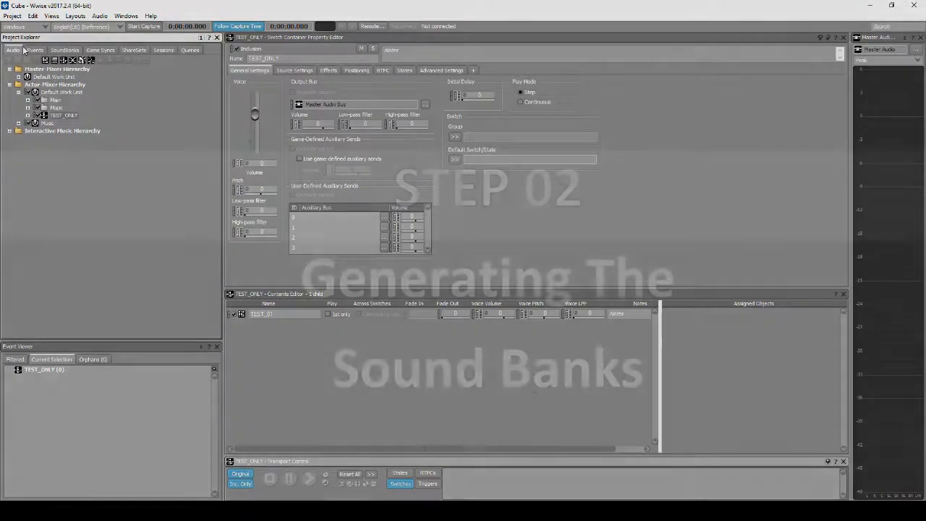
- Switch to the SoundBank layout and mark the Main bank for generation in English(US)
click(61, 92)
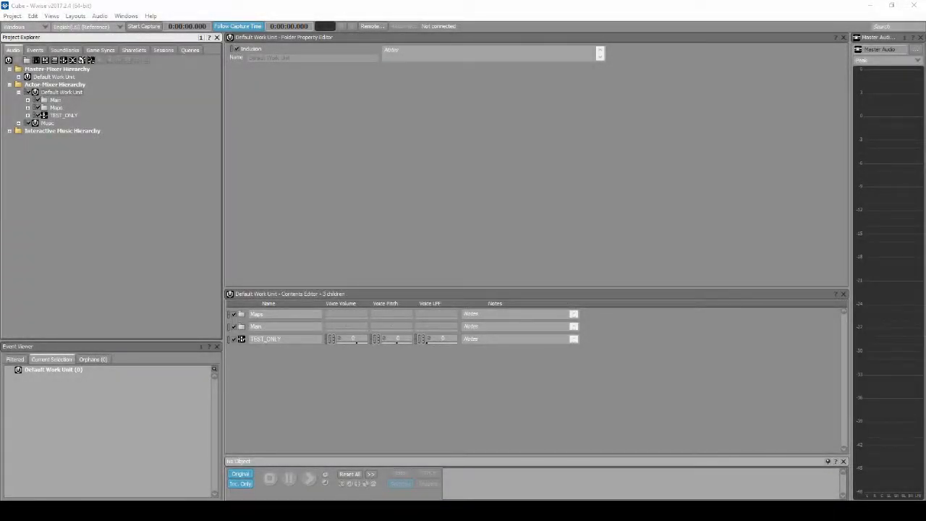
click(75, 15)
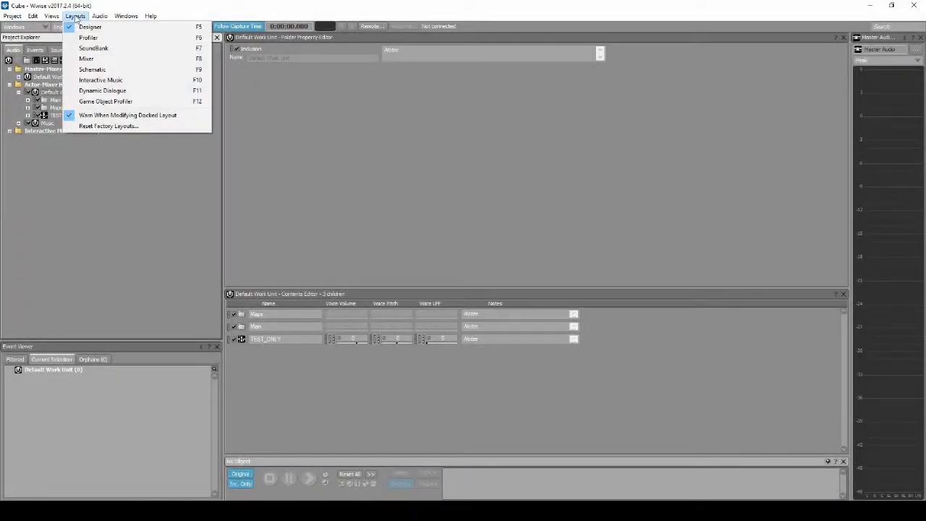
click(94, 47)
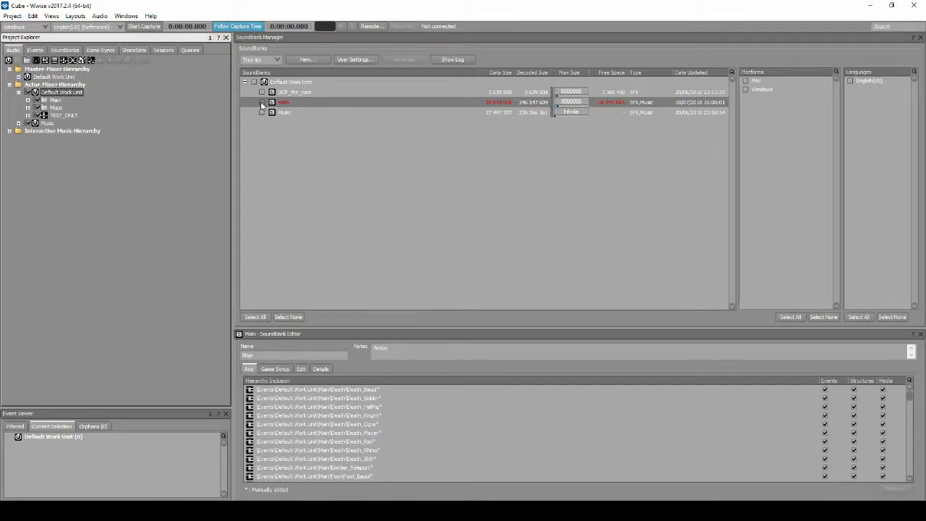
click(262, 102)
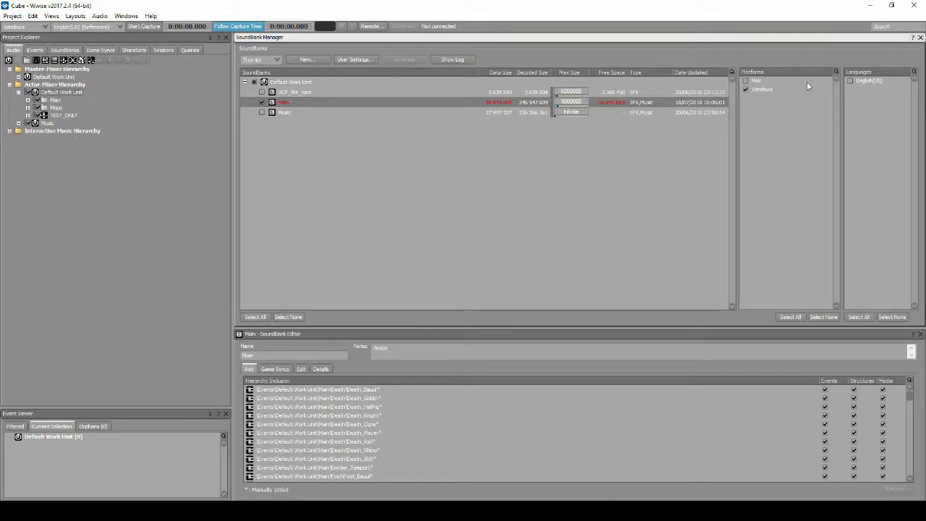
click(851, 80)
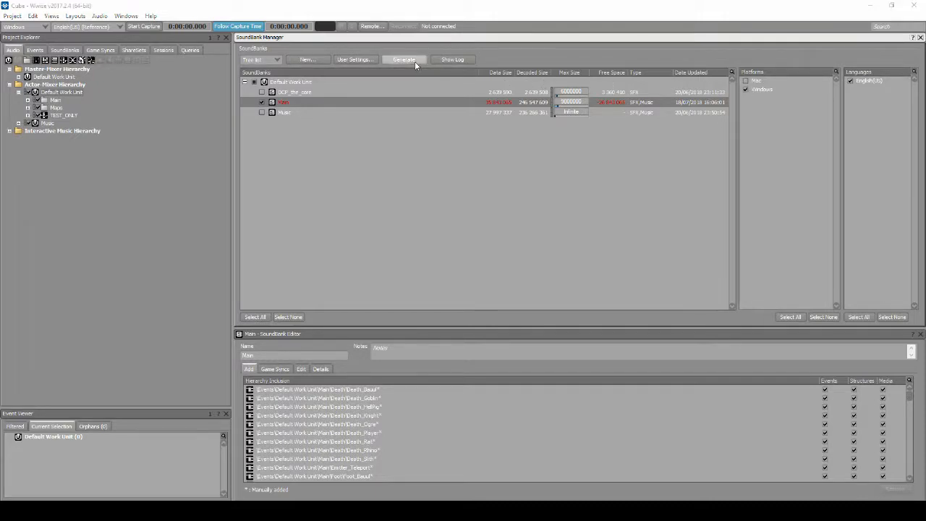
- Generate the Main and Init SoundBanks for Windows and scroll through the results log
click(403, 59)
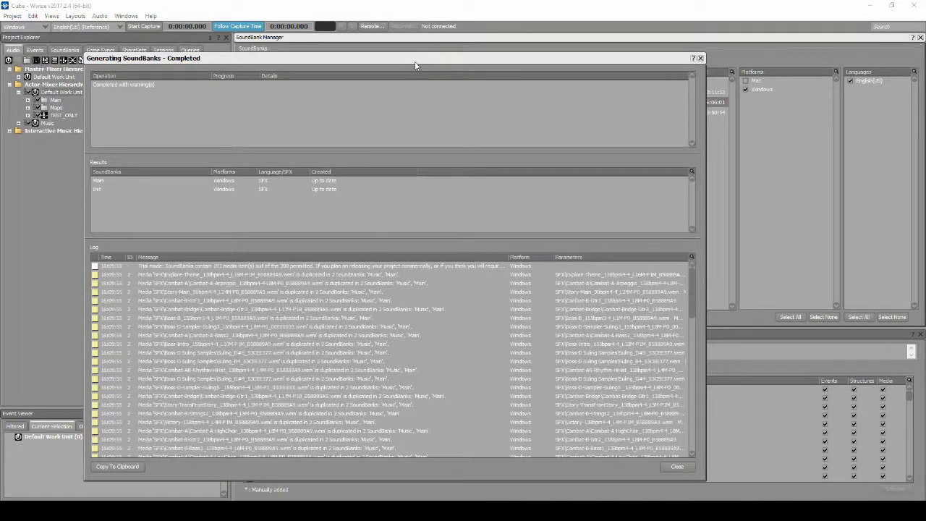
mouse_move(413, 118)
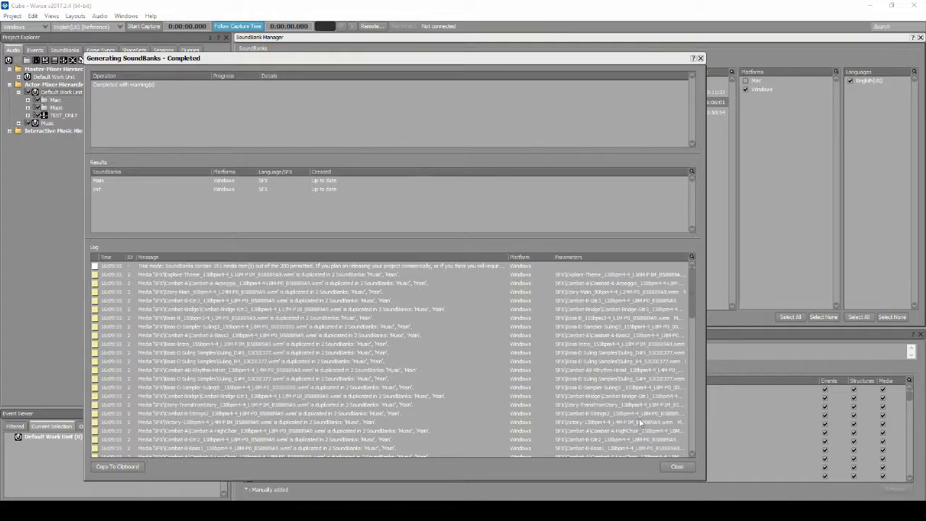
scroll(down, 3)
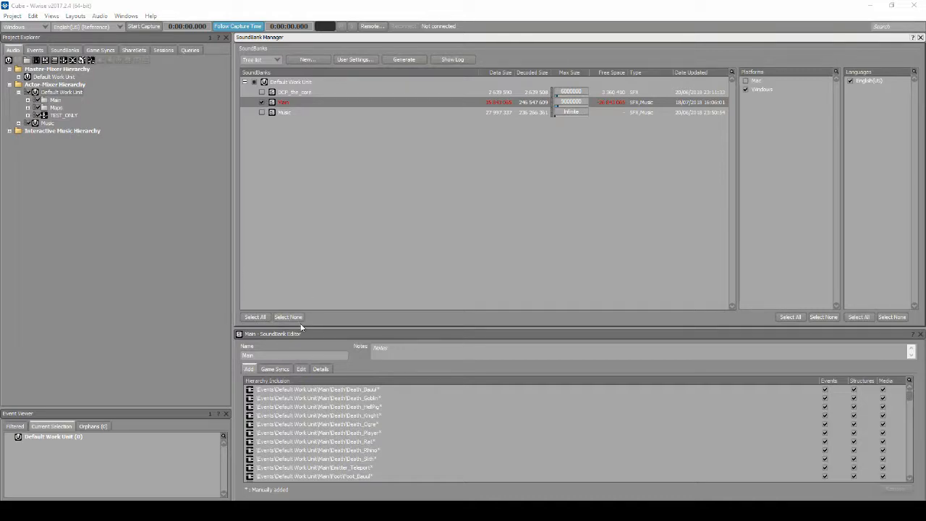
- Filter the Main bank's Edit list to 'test', then open the Views menu
click(301, 369)
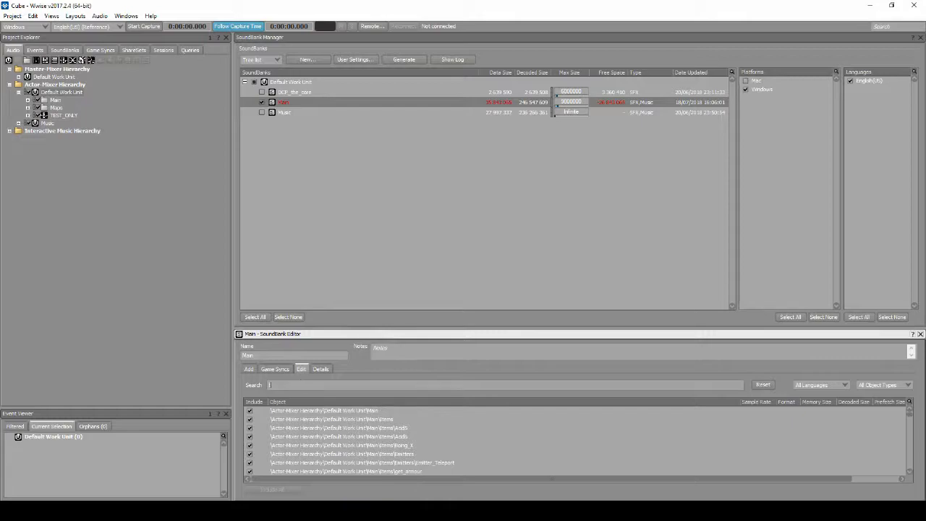
text(test)
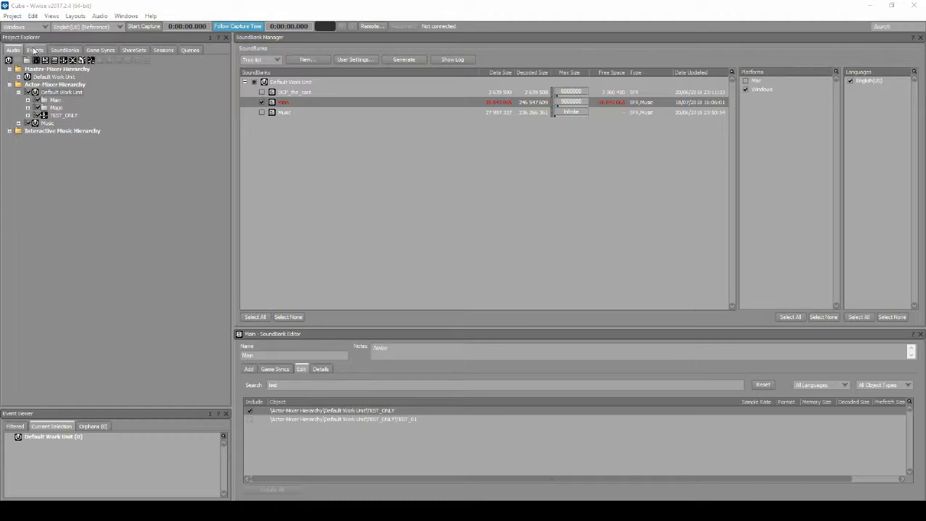
click(51, 16)
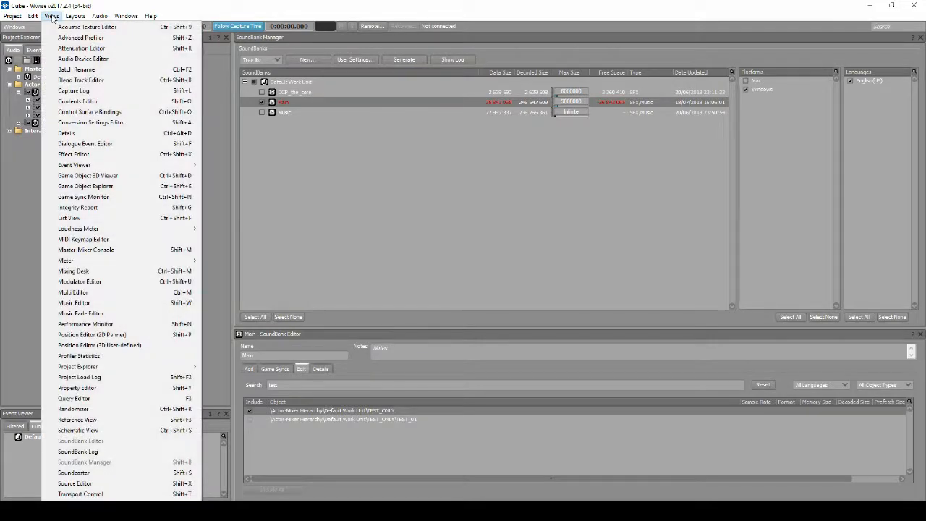
- Generate an integrity report for Mac and Windows in English(US), including audio files and hierarchies
click(77, 207)
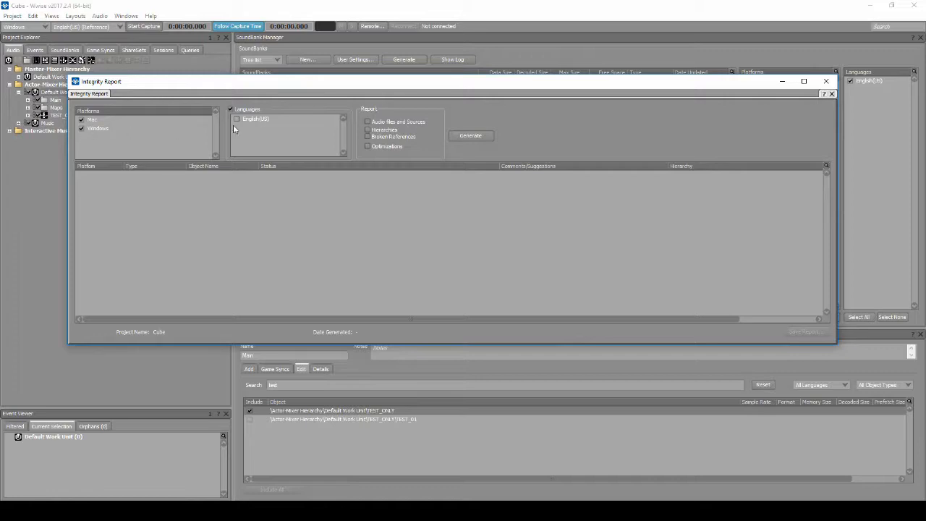
click(237, 119)
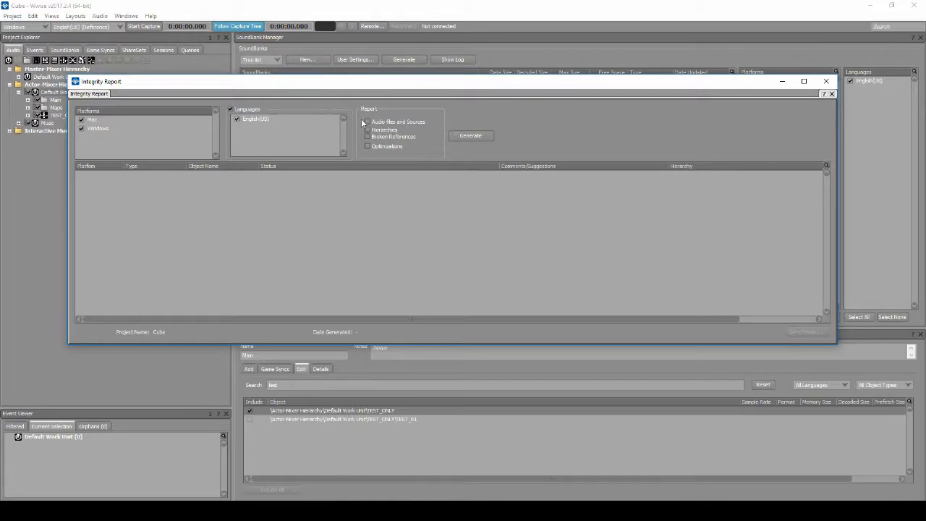
click(367, 122)
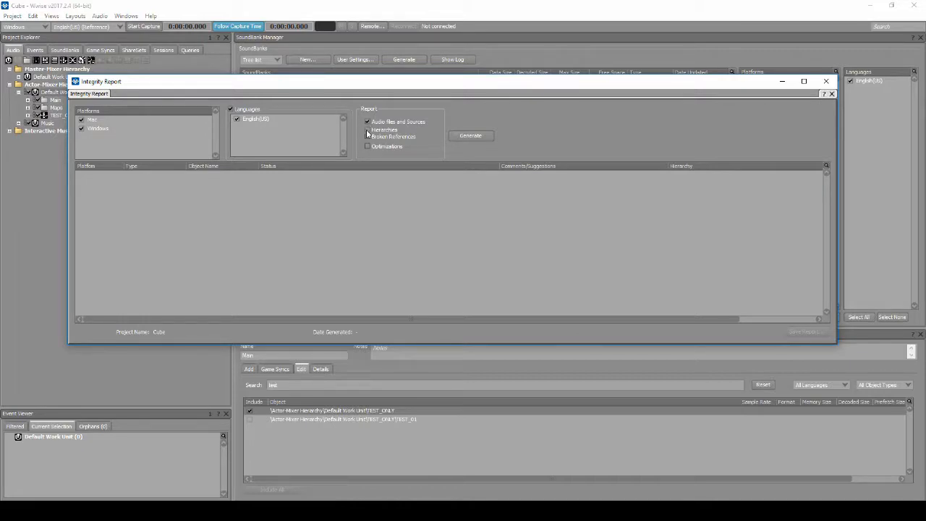
click(367, 137)
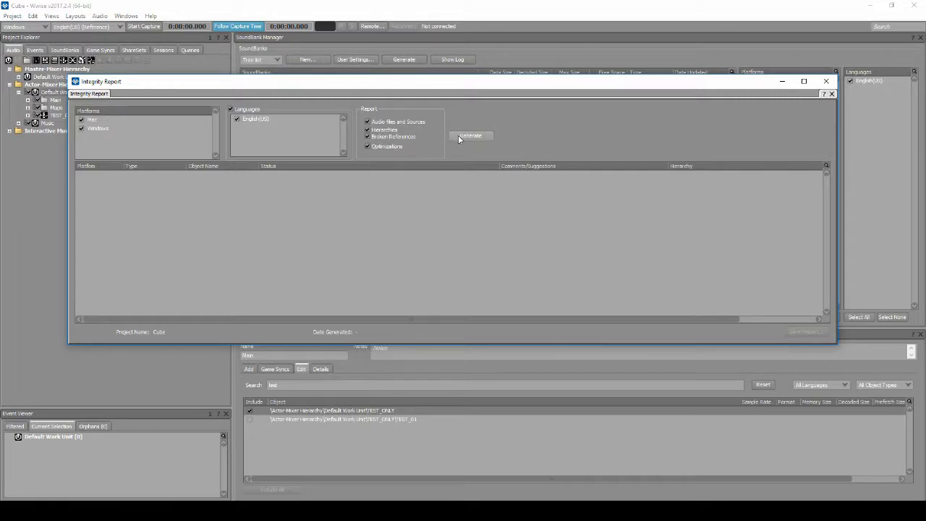
click(470, 135)
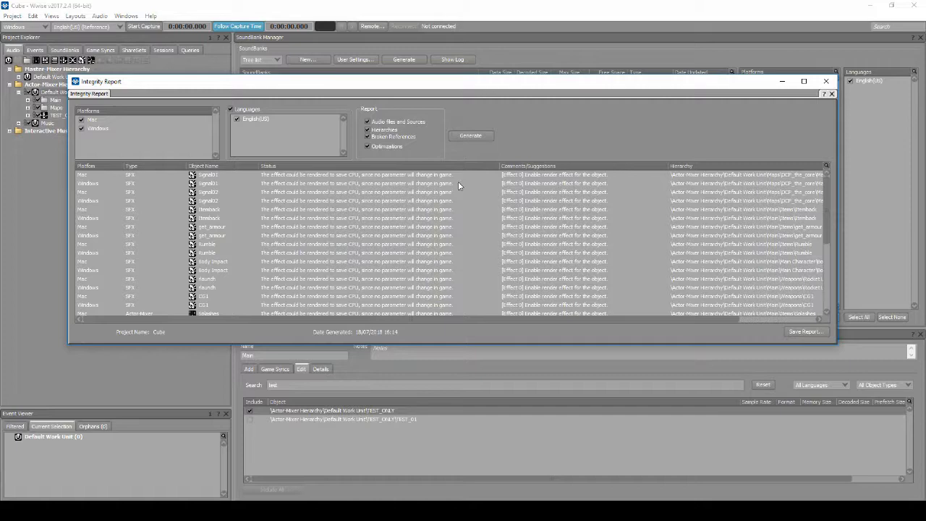
- Scroll the report and select TEST_ONLY's 'Child object not assigned to a switch' warning
scroll(down, 3)
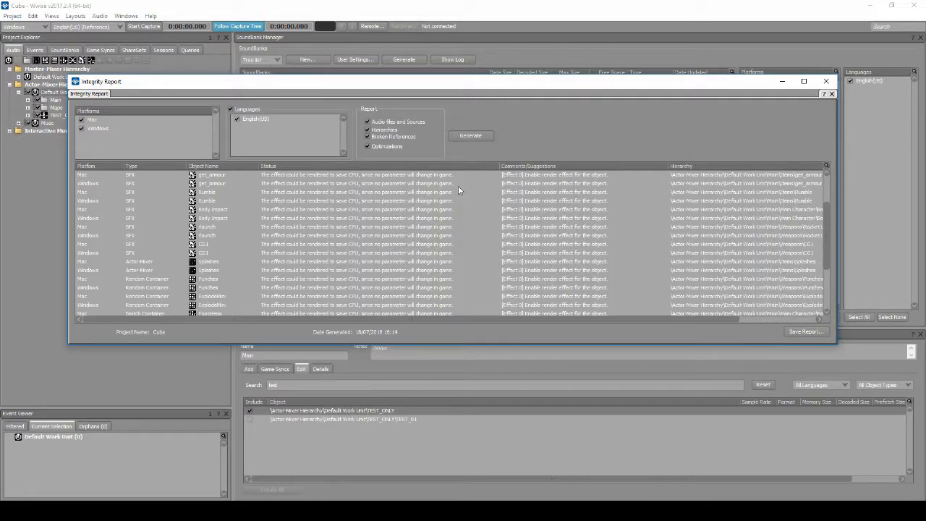
scroll(down, 3)
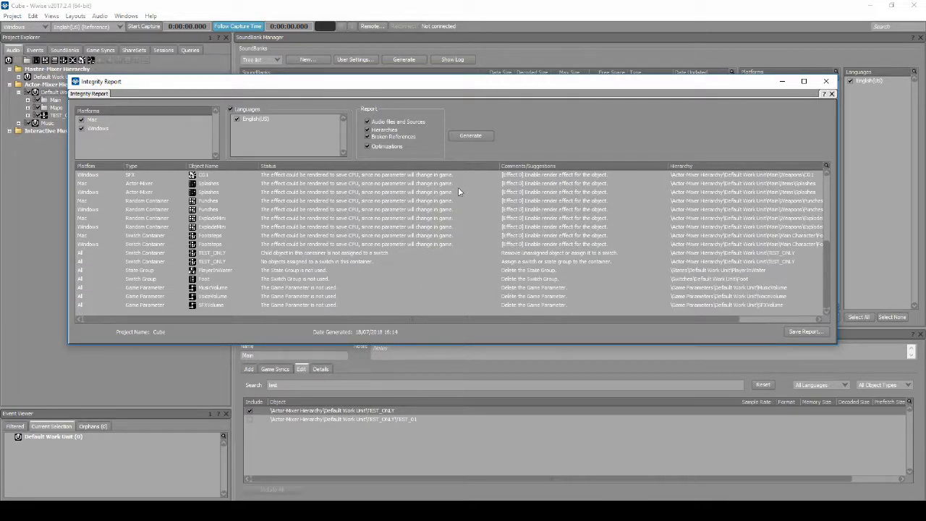
mouse_move(324, 277)
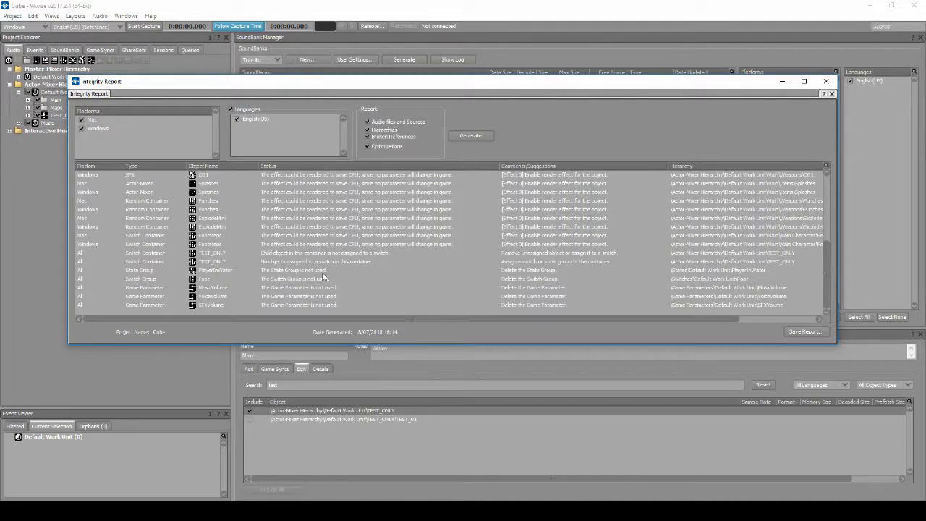
click(325, 253)
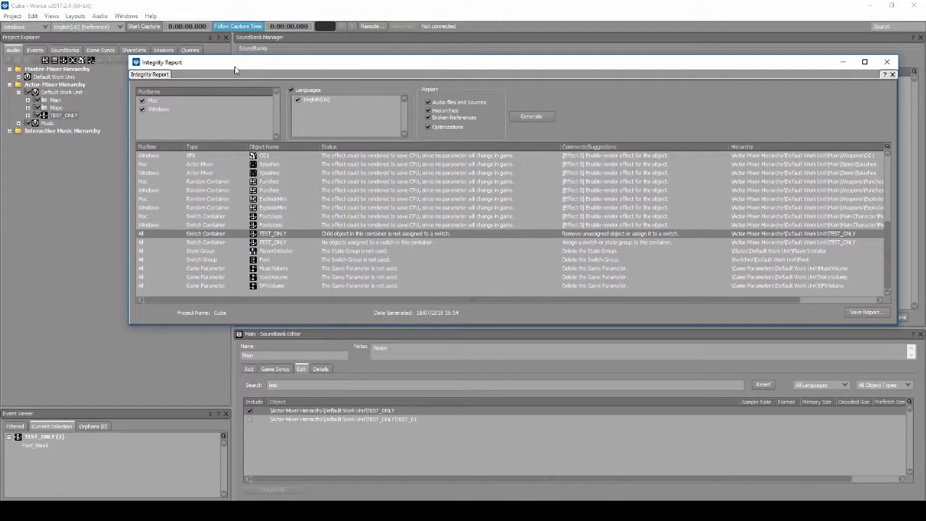
- Open the TEST_ONLY switch container's Property Editor, then close it
double_click(272, 233)
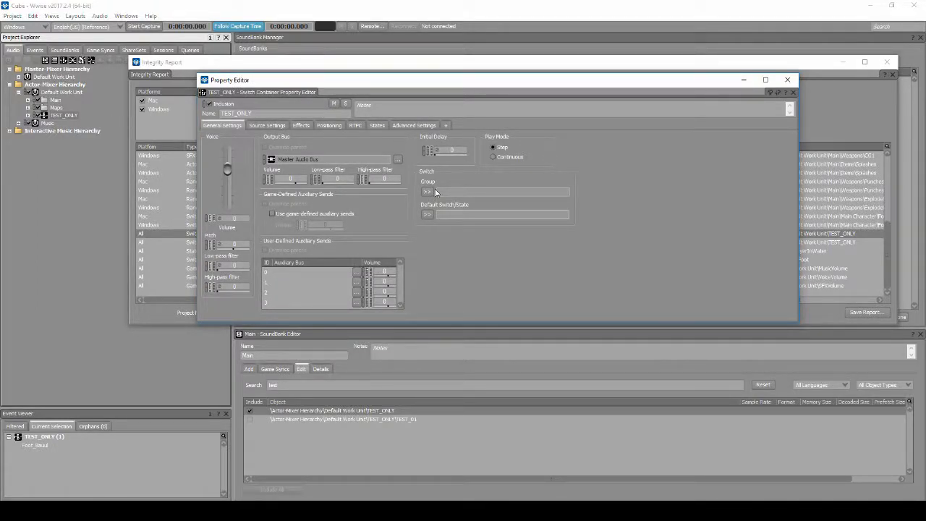
mouse_move(788, 79)
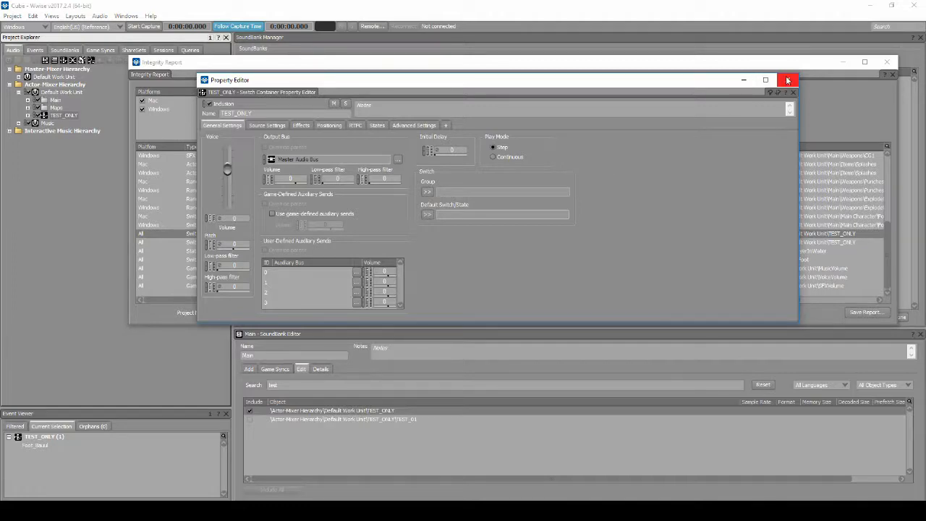
click(788, 79)
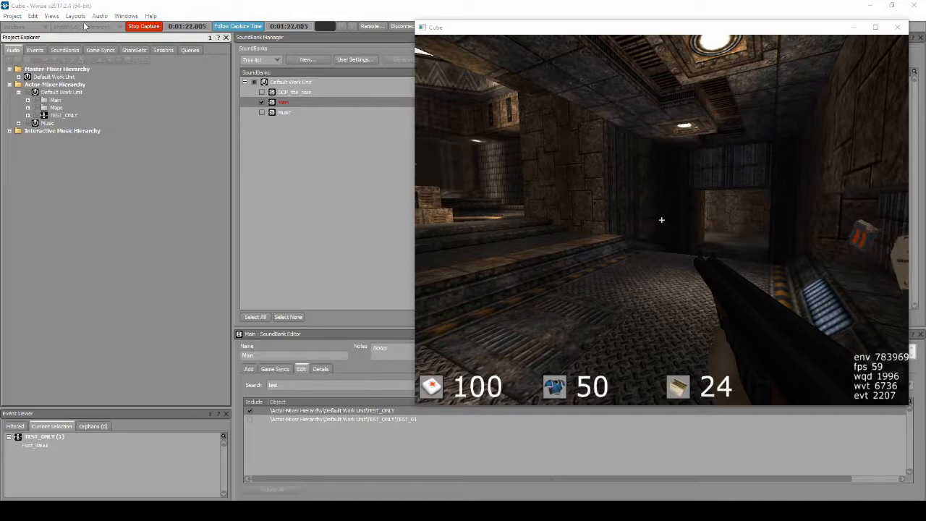
- Switch to the Profiler layout and open the Capture Log filter settings
click(75, 15)
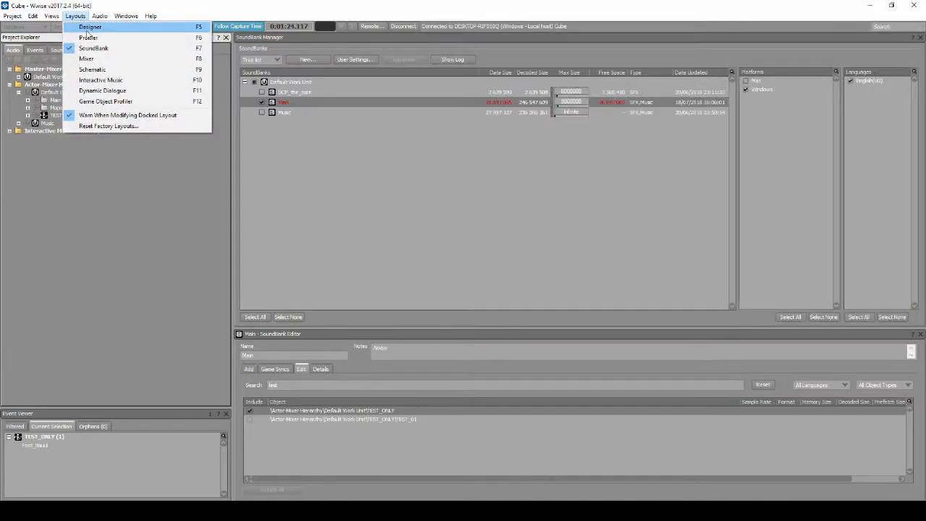
click(89, 37)
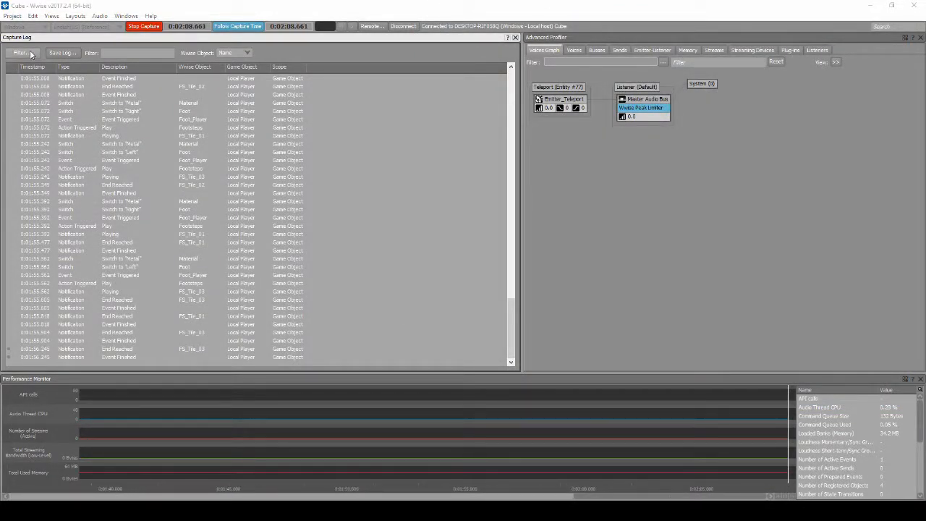
click(20, 52)
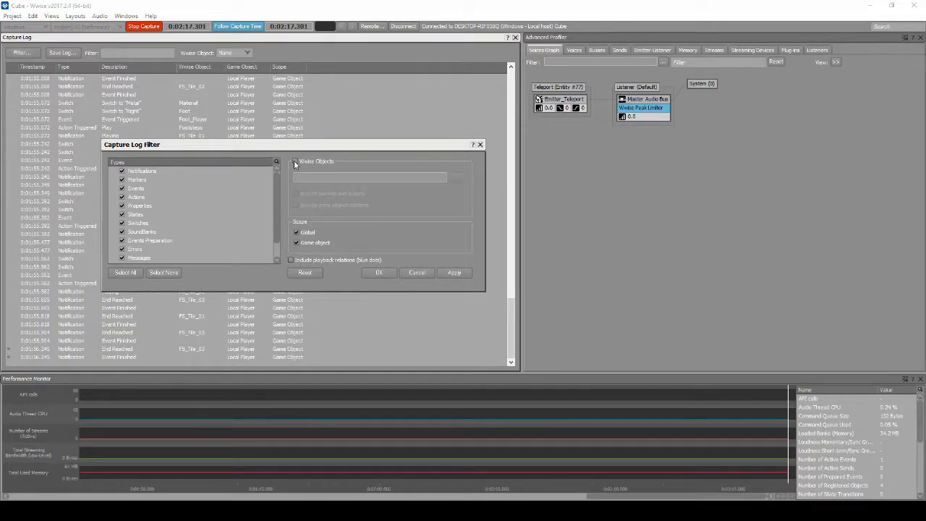
- Enable Wwise Objects filtering, choose the Footsteps container, and apply the filter
click(295, 161)
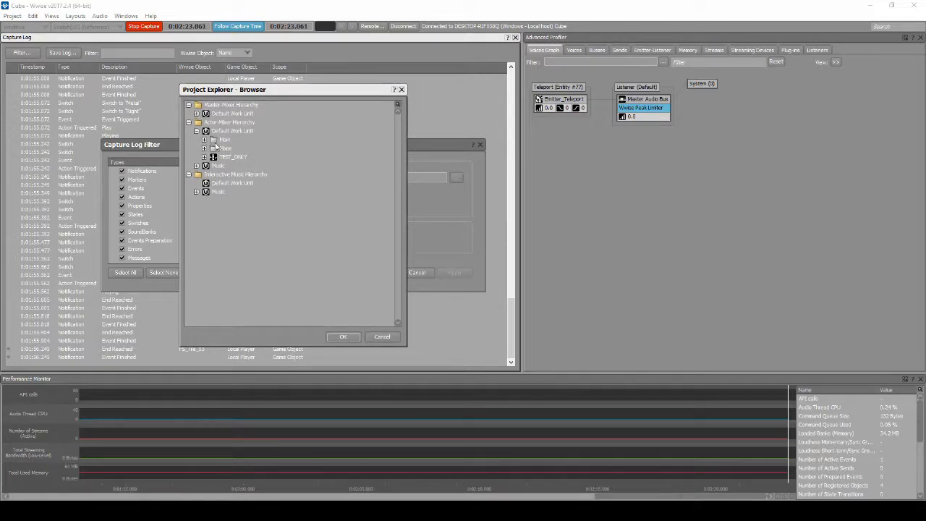
click(205, 139)
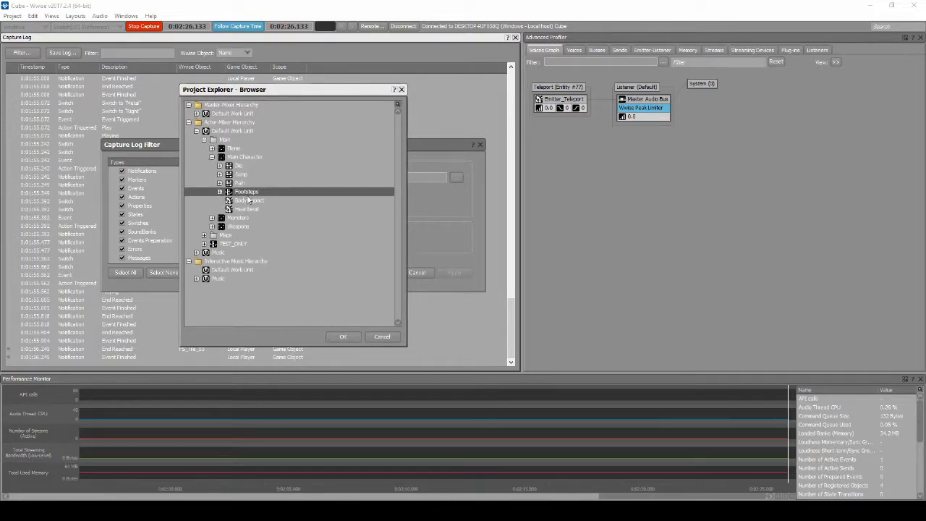
click(342, 337)
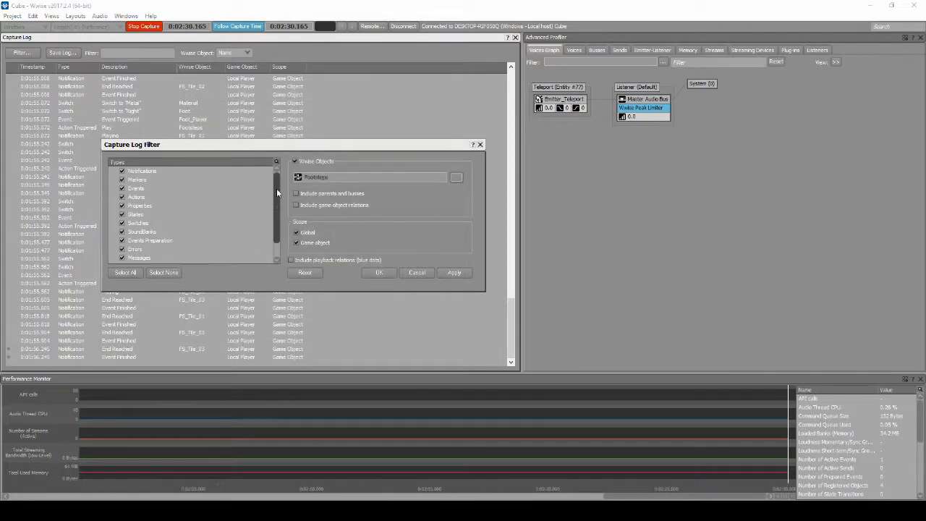
scroll(down, 3)
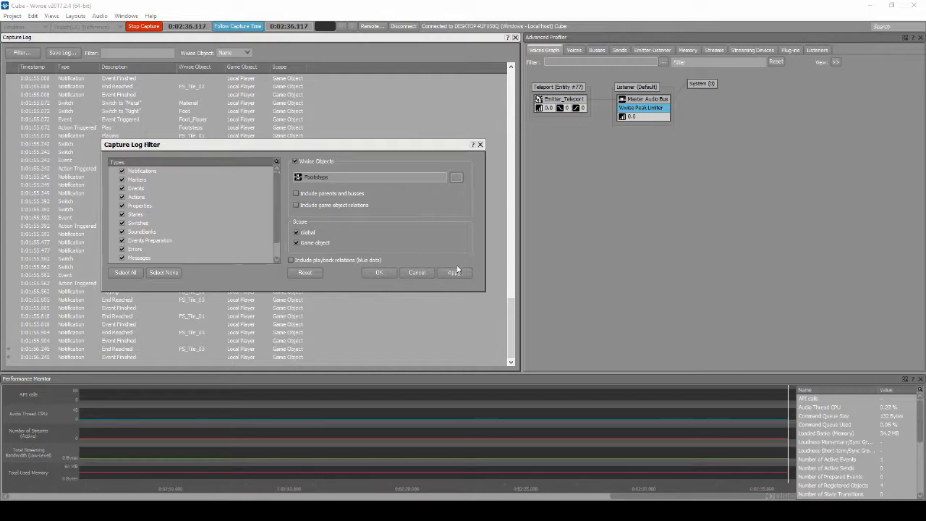
click(454, 273)
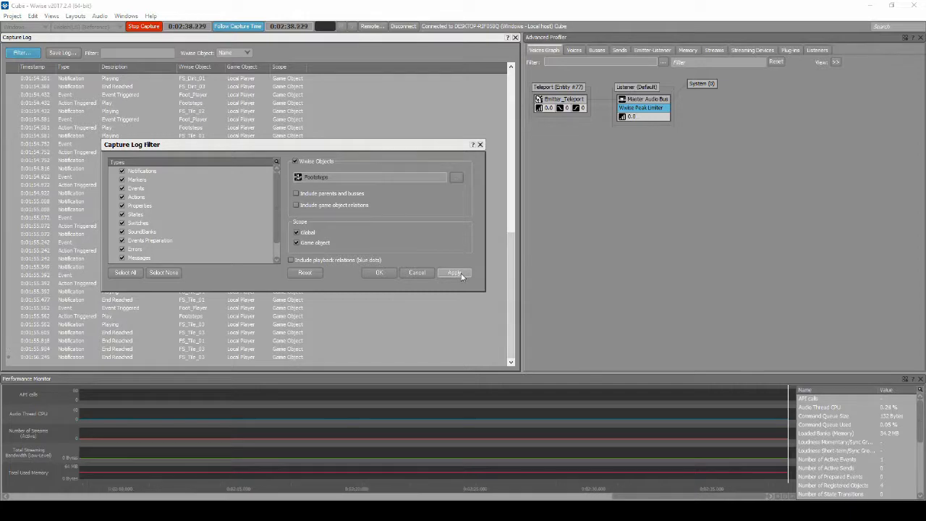